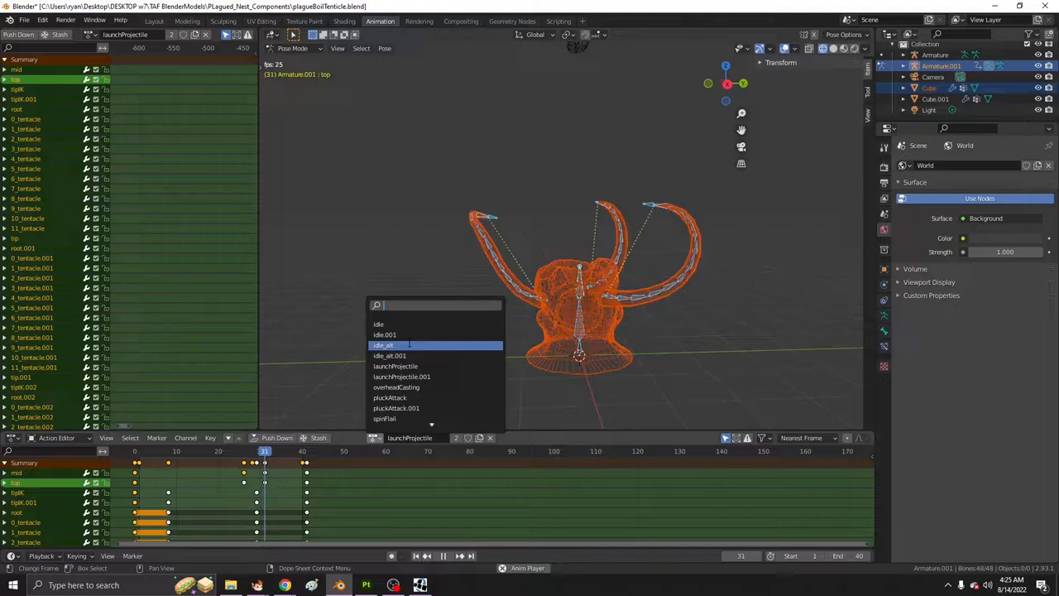
- Switch the rig between the idle_alt, pluckAttack.001 and spinFlail actions and play spinFlail
click(395, 387)
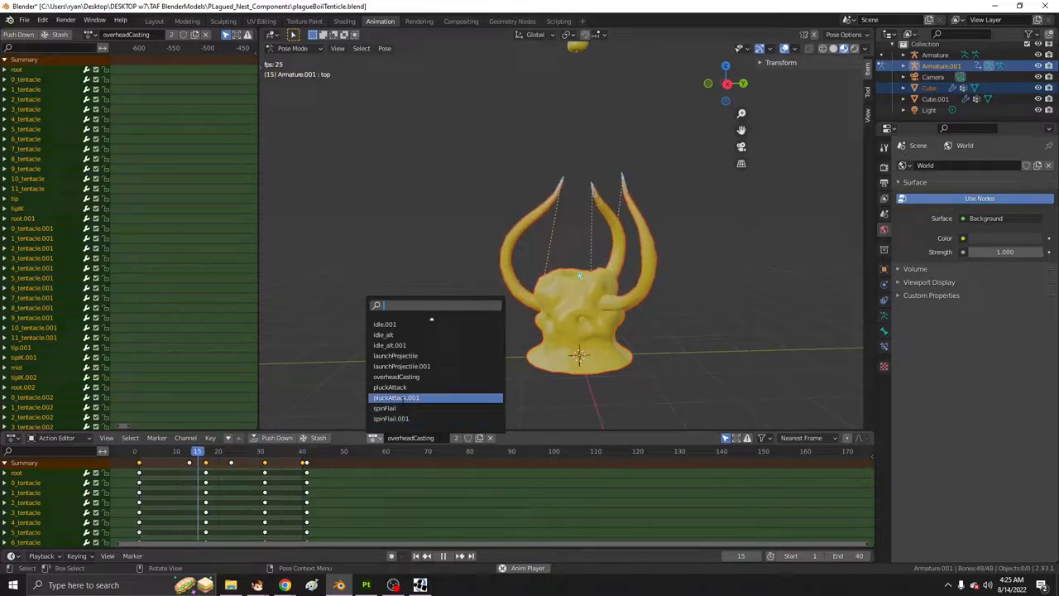
click(384, 407)
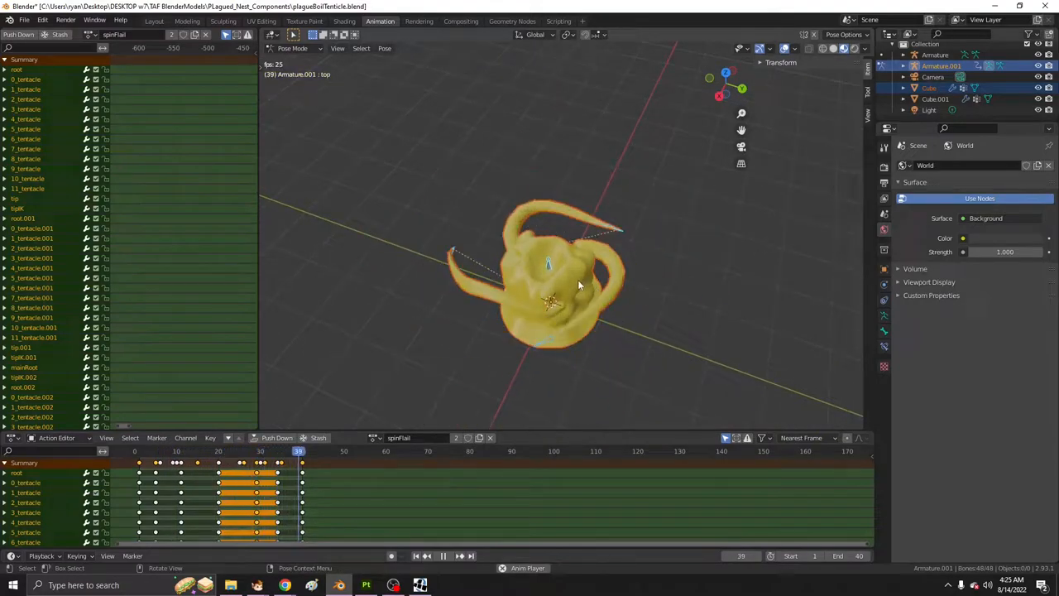
click(162, 450)
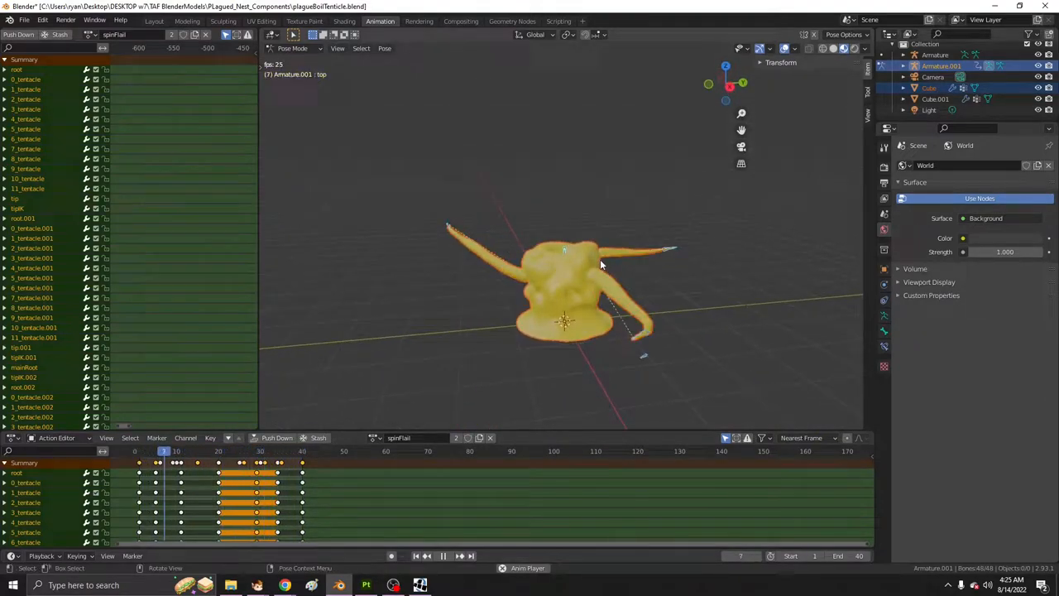
click(443, 556)
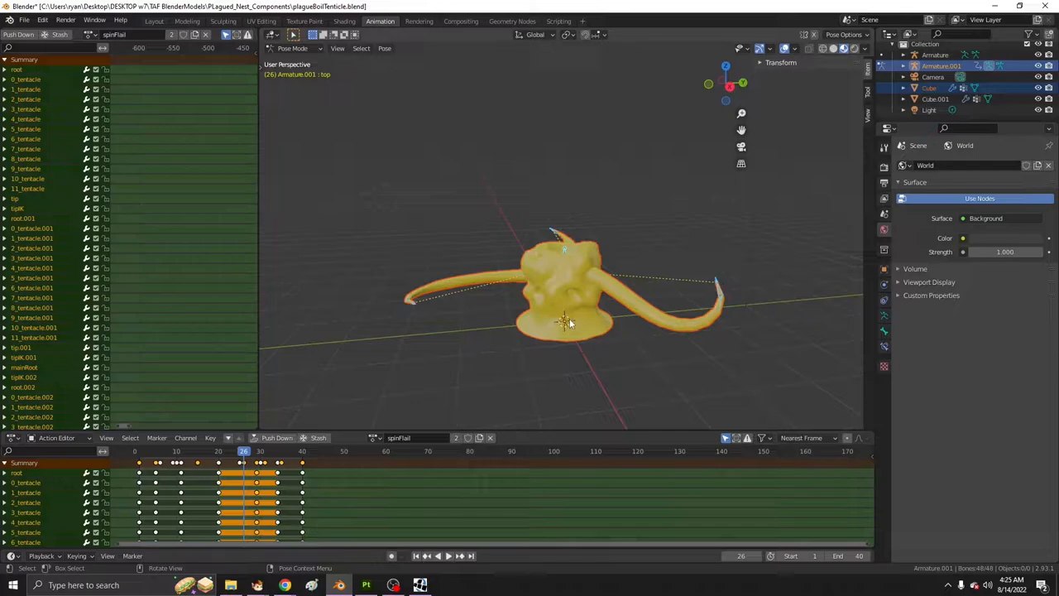
click(366, 586)
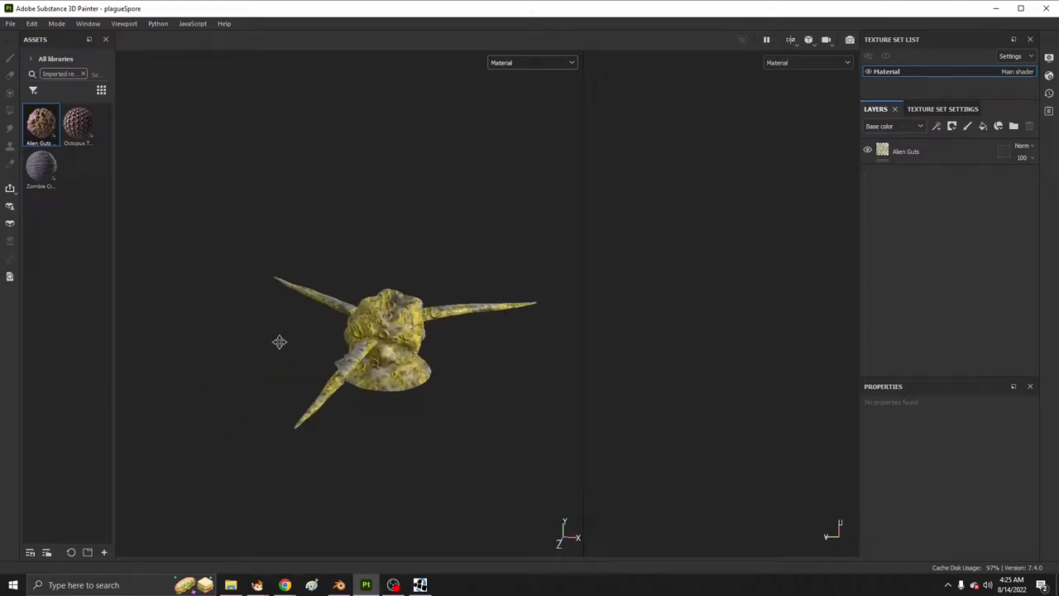
- Orbit in on the yellow alien-guts texture and select the Alien Guts fill layer's properties
drag(278, 341, 383, 374)
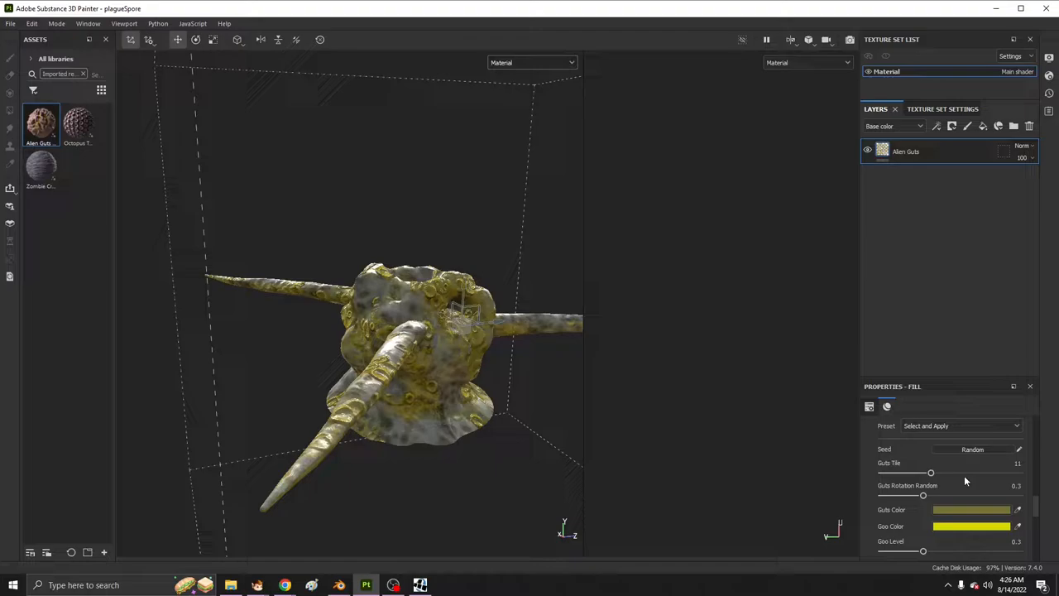
click(971, 509)
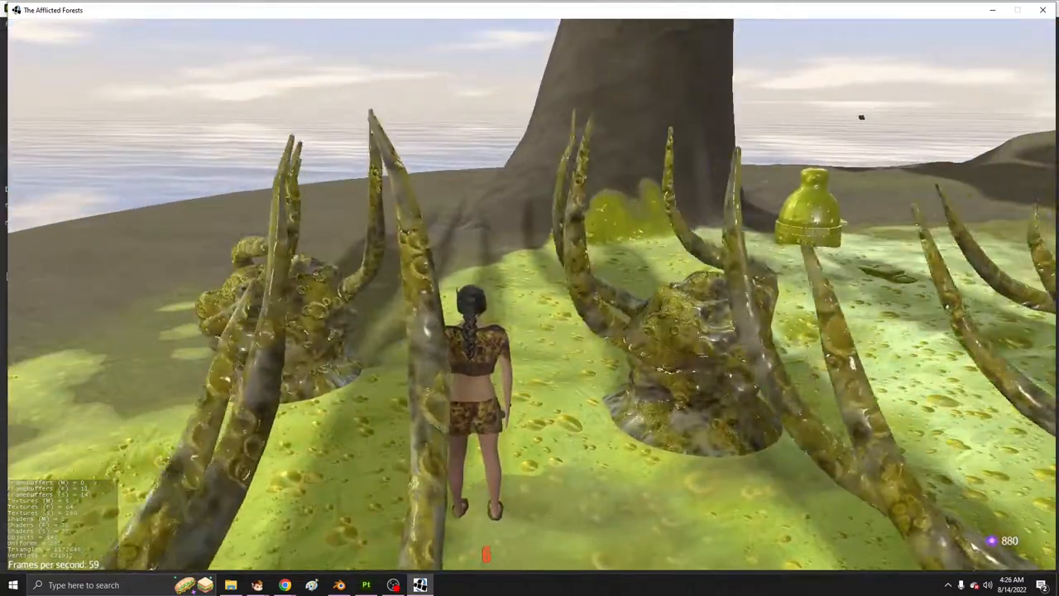
- Walk the character forward with W past the animating tentacle creatures on the plague ground
key(w)
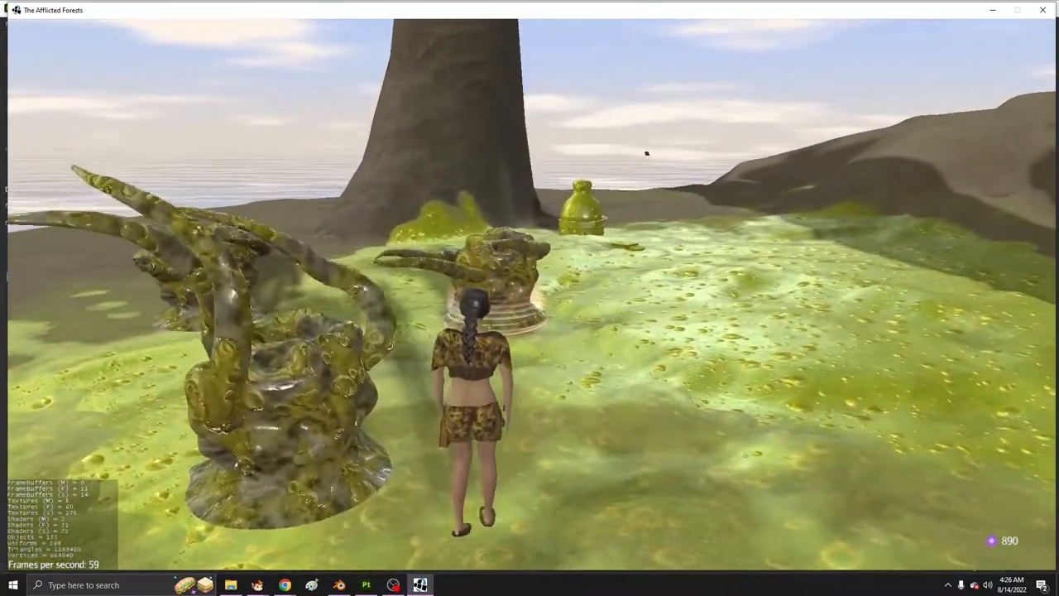
key(w)
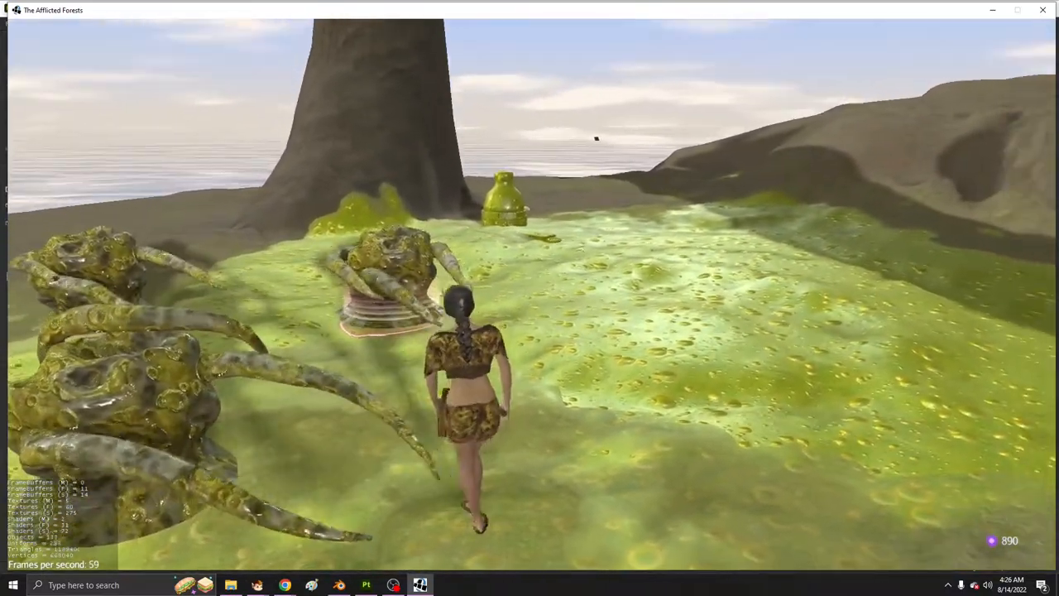